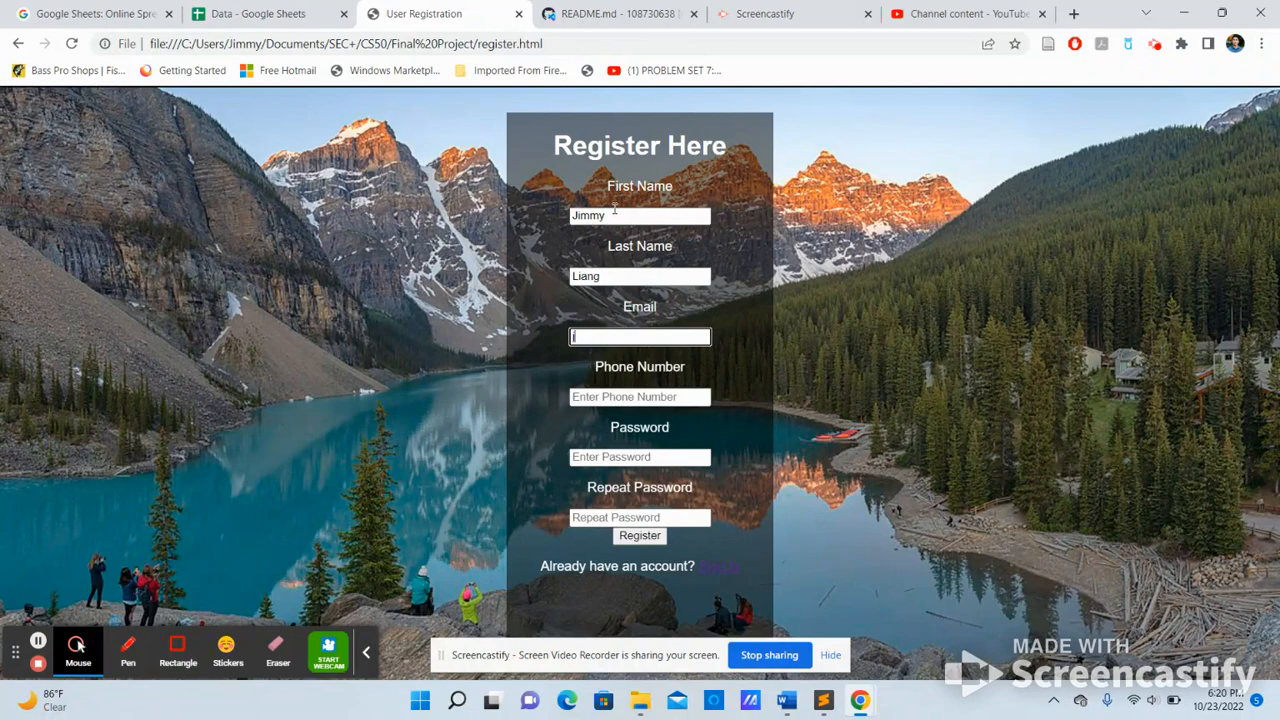
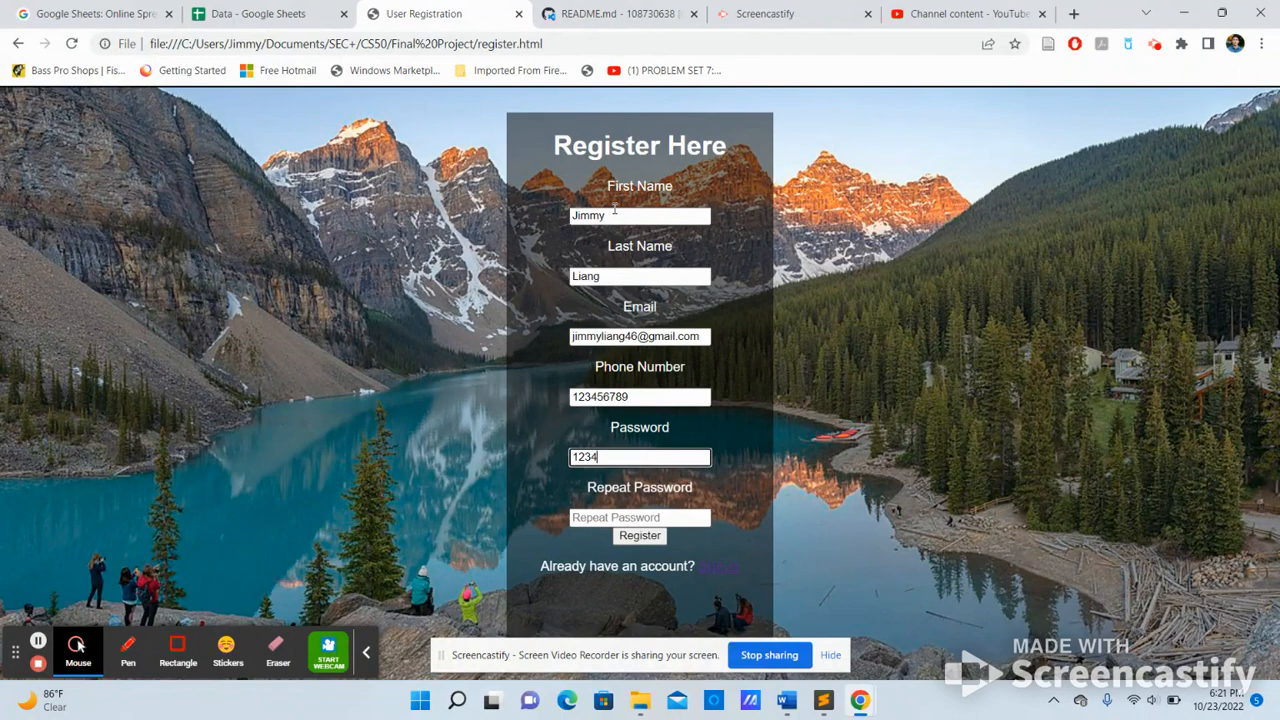
left_click(640, 536)
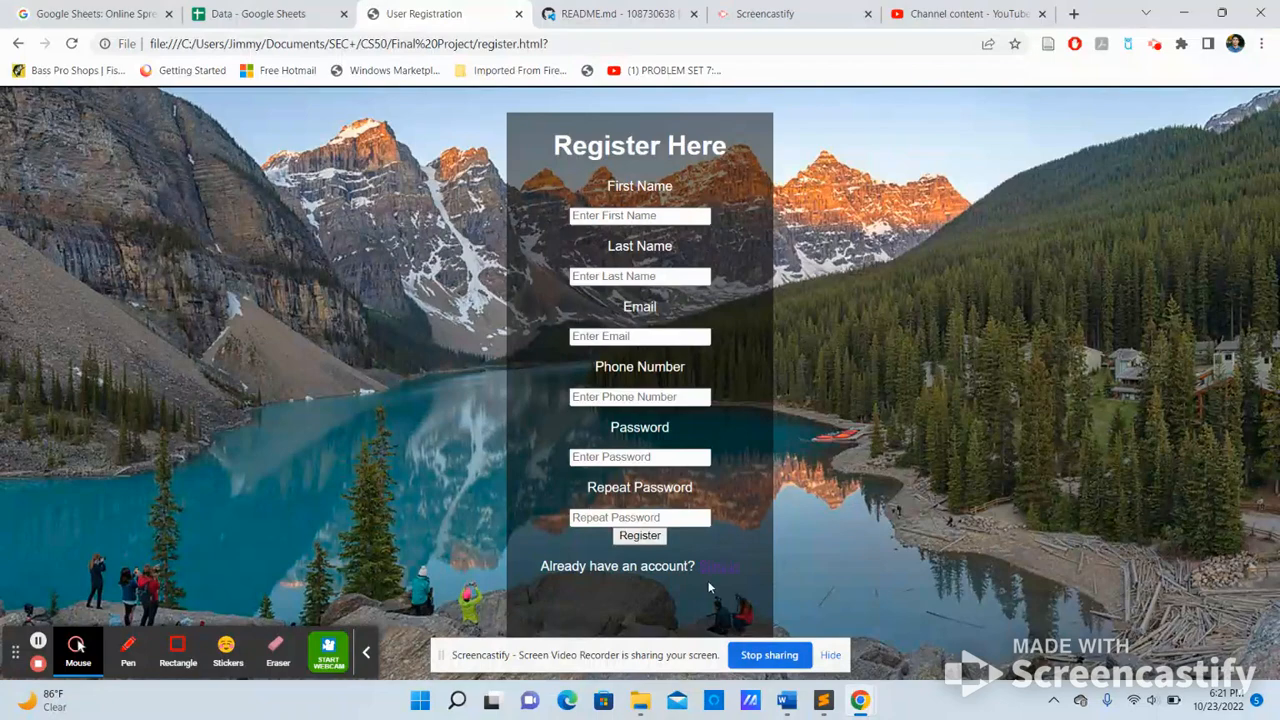
left_click(718, 566)
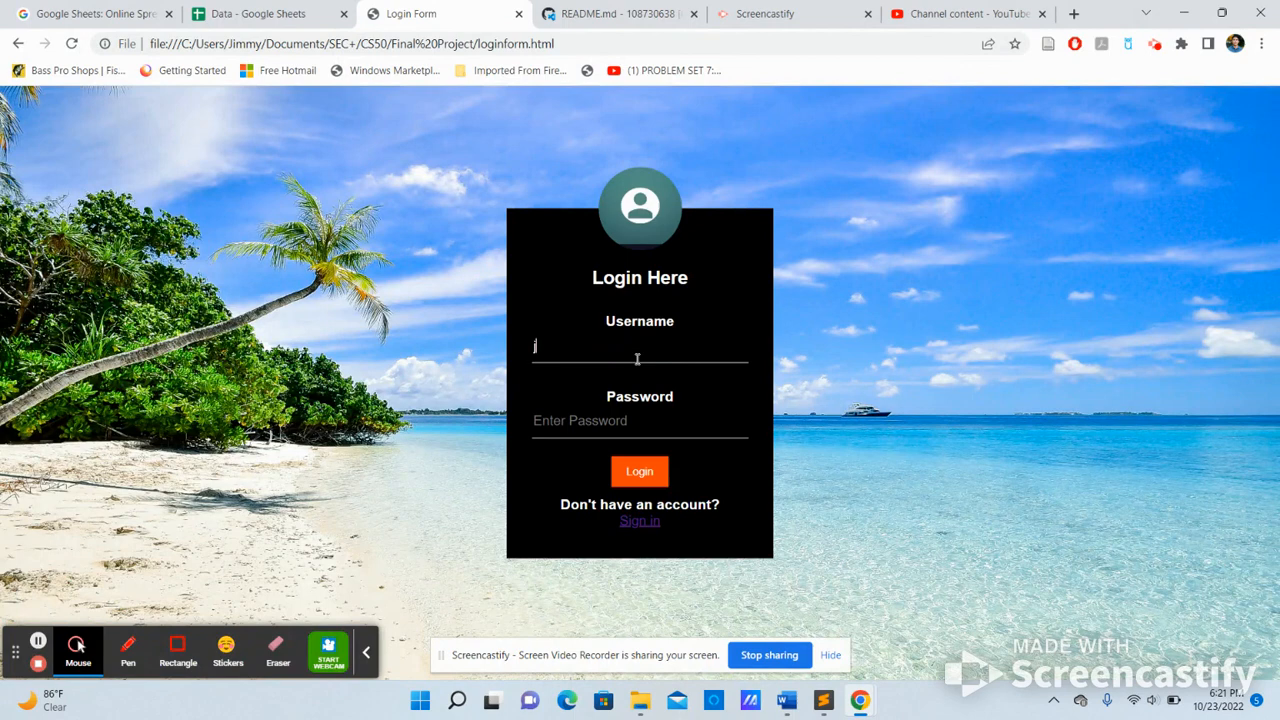
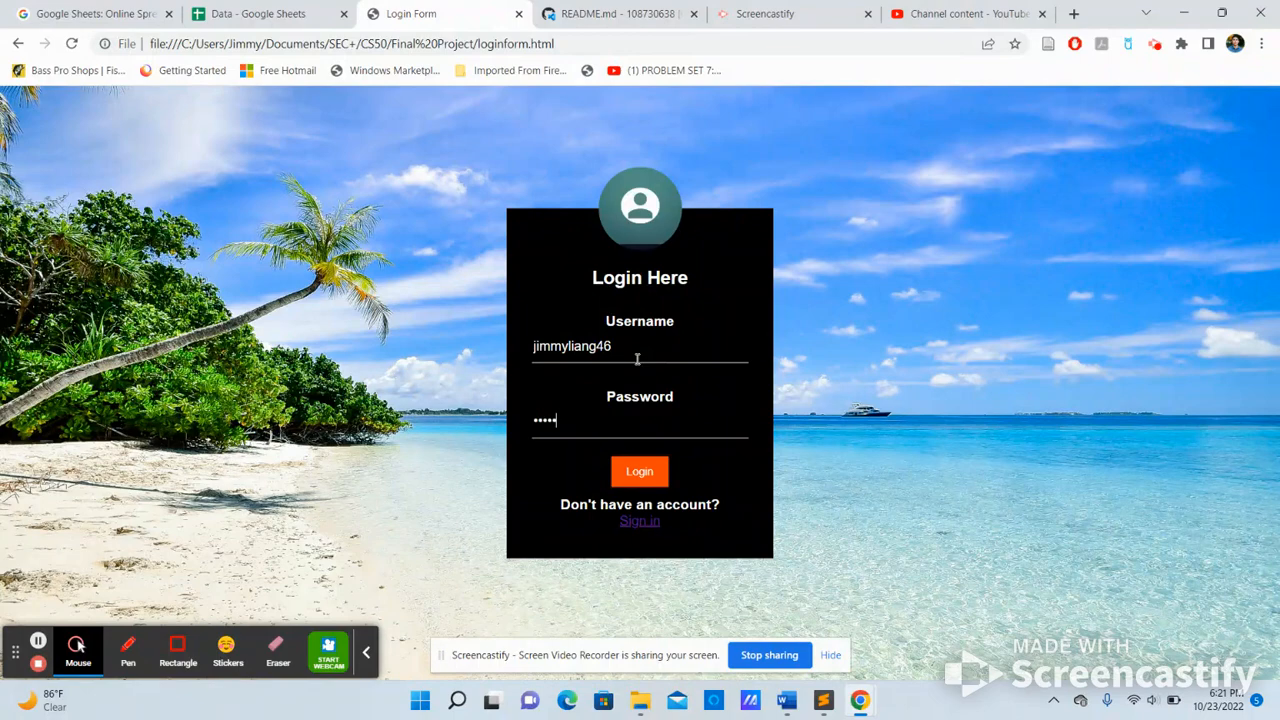
left_click(640, 472)
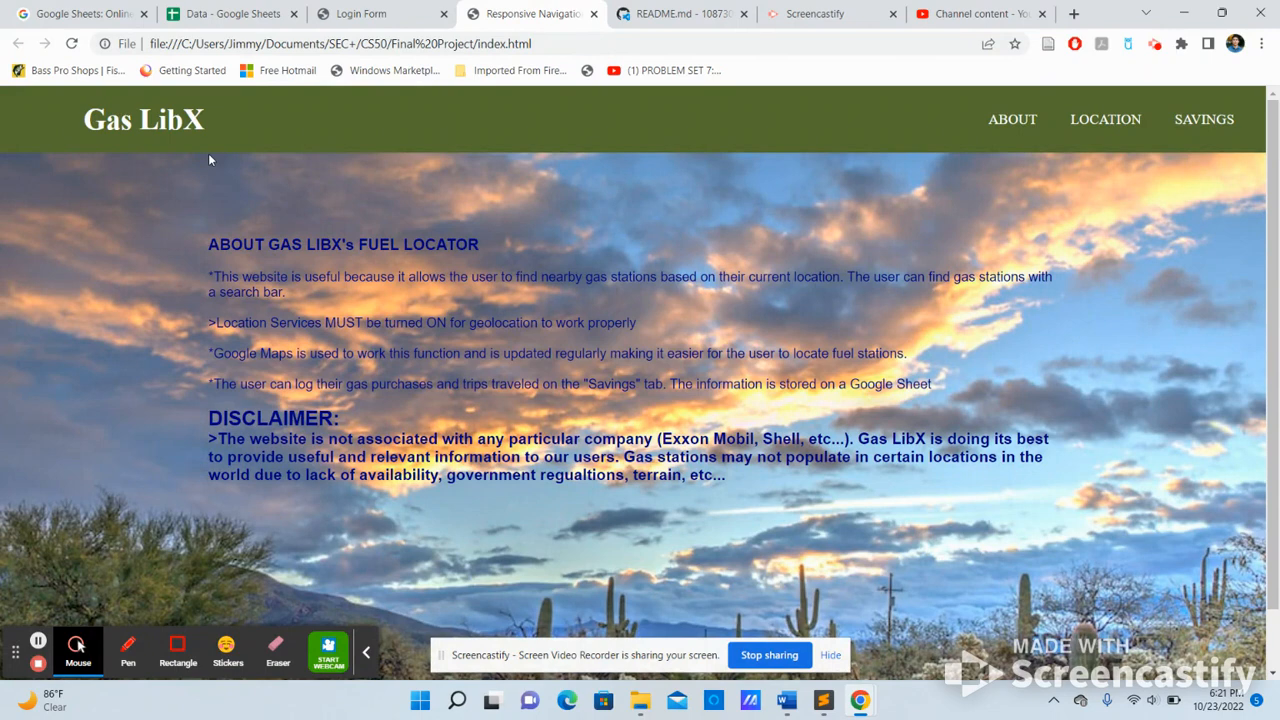
mouse_move(164, 132)
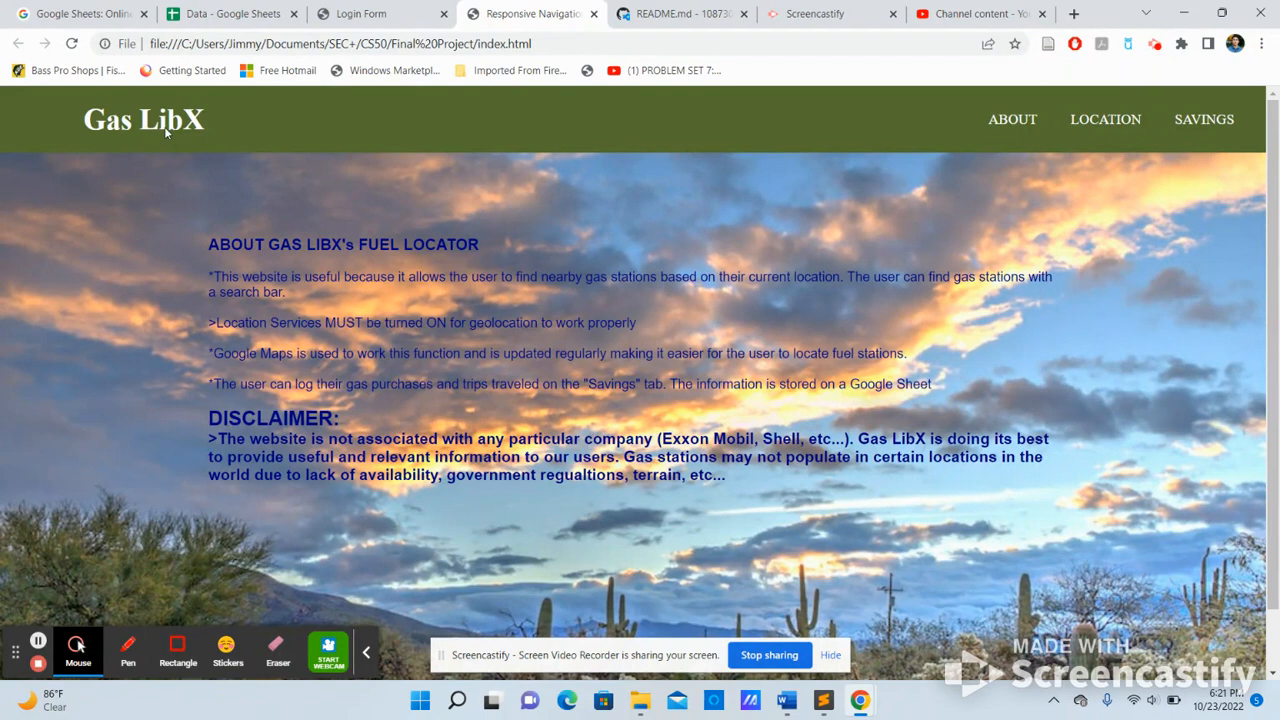
mouse_move(292, 138)
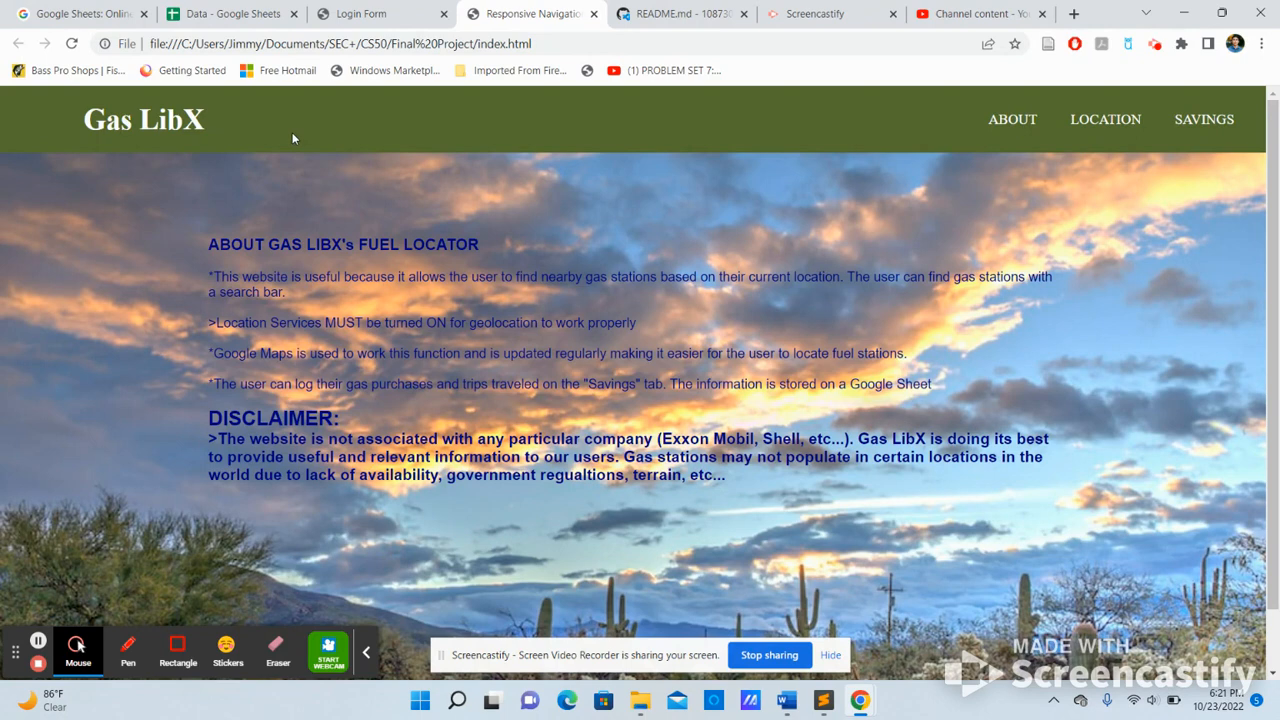
mouse_move(908, 224)
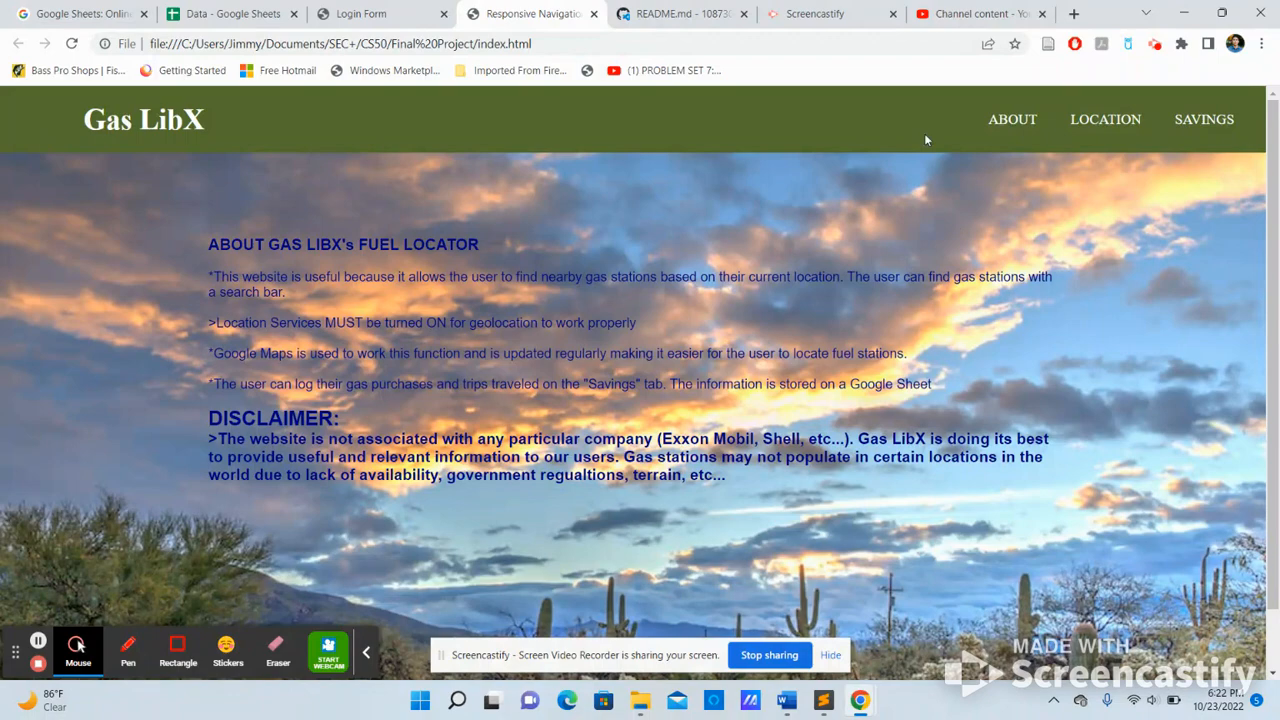
Step: Go to the About page from the top navigation bar
left_click(1012, 120)
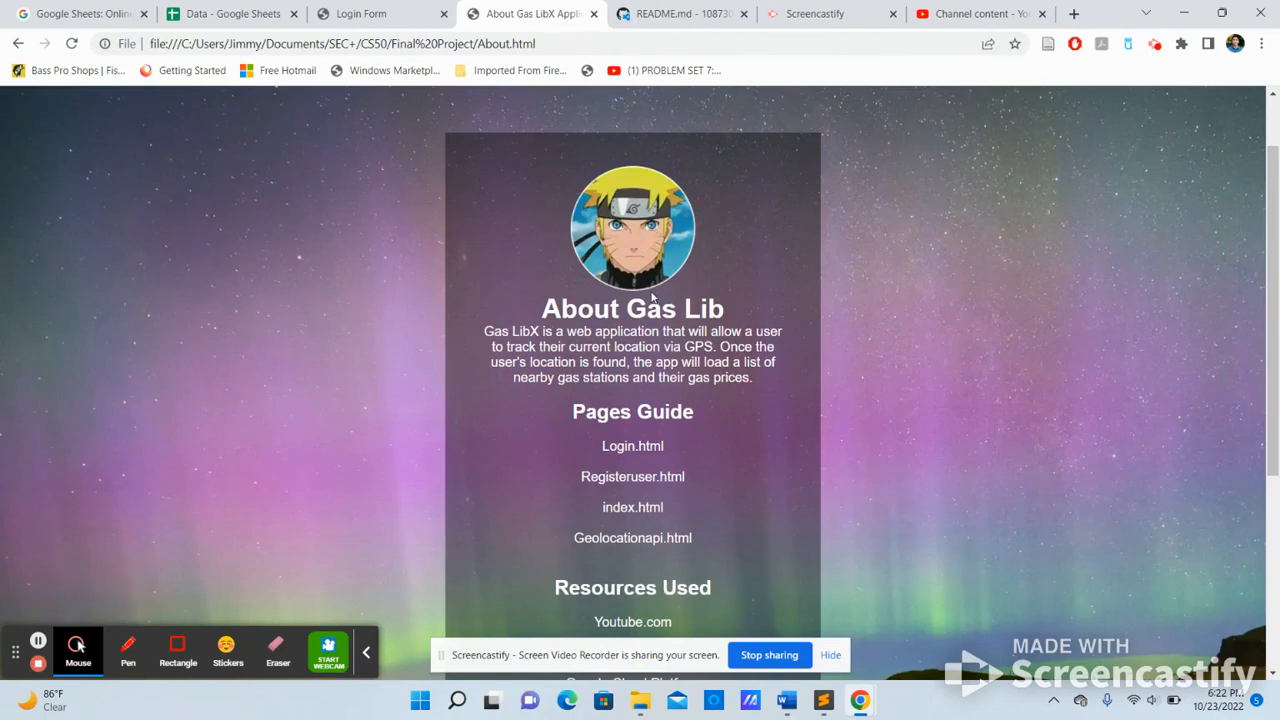
scroll("down", 3)
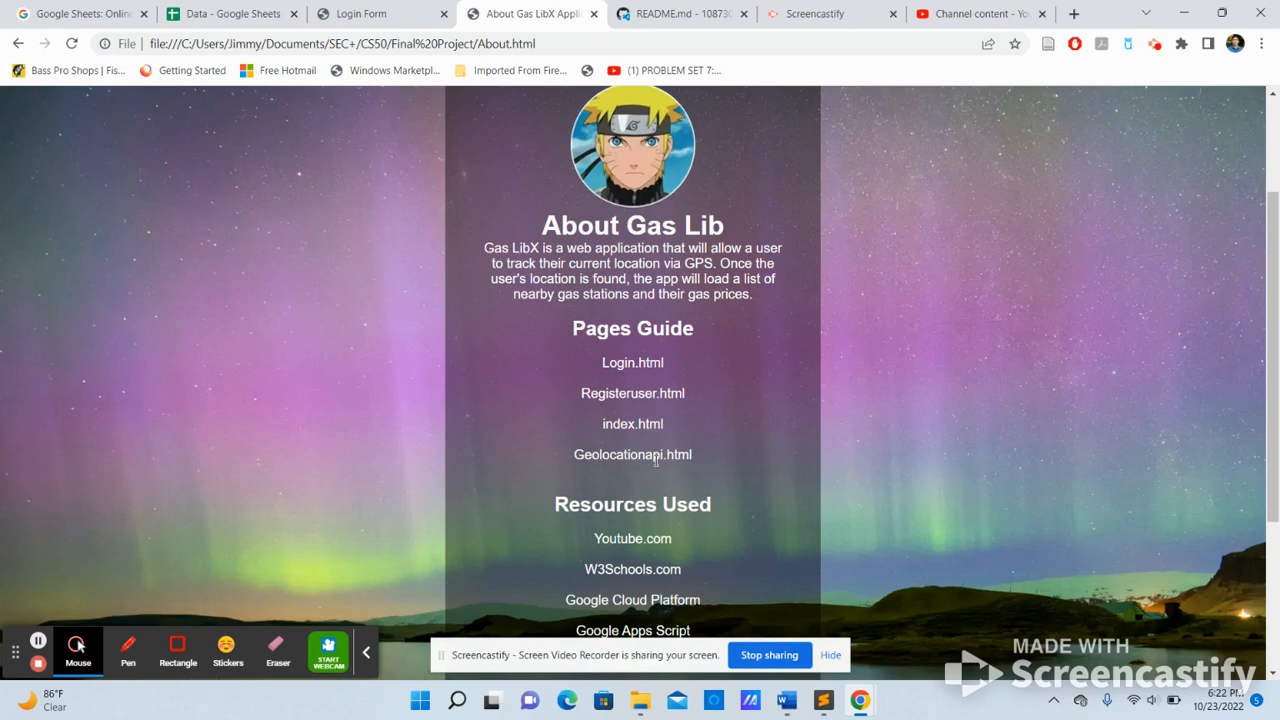
scroll("down", 3)
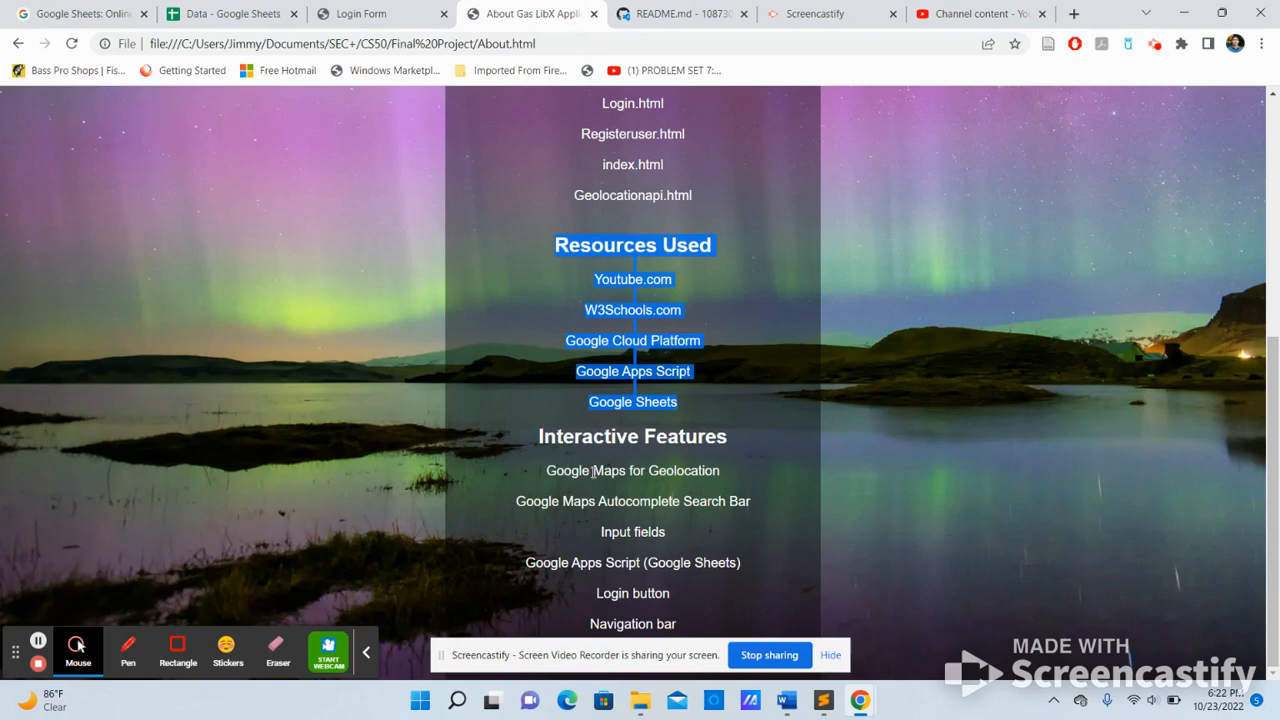
mouse_move(696, 518)
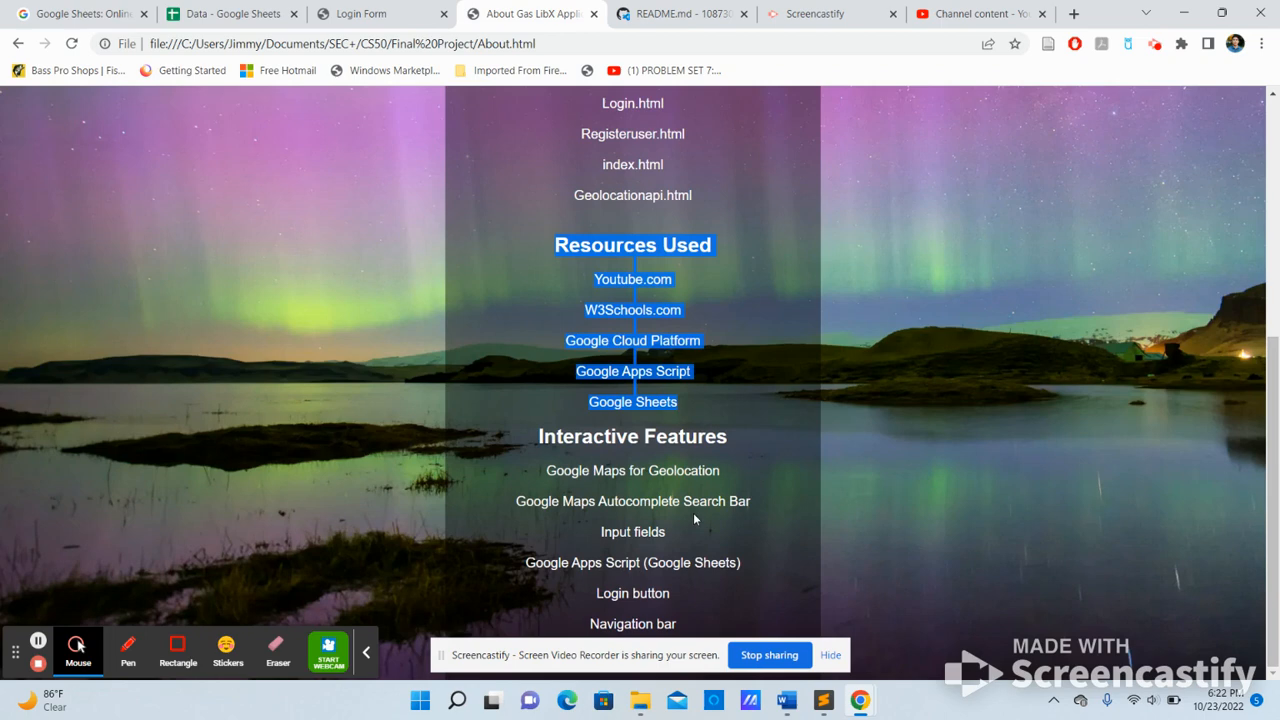
mouse_move(596, 508)
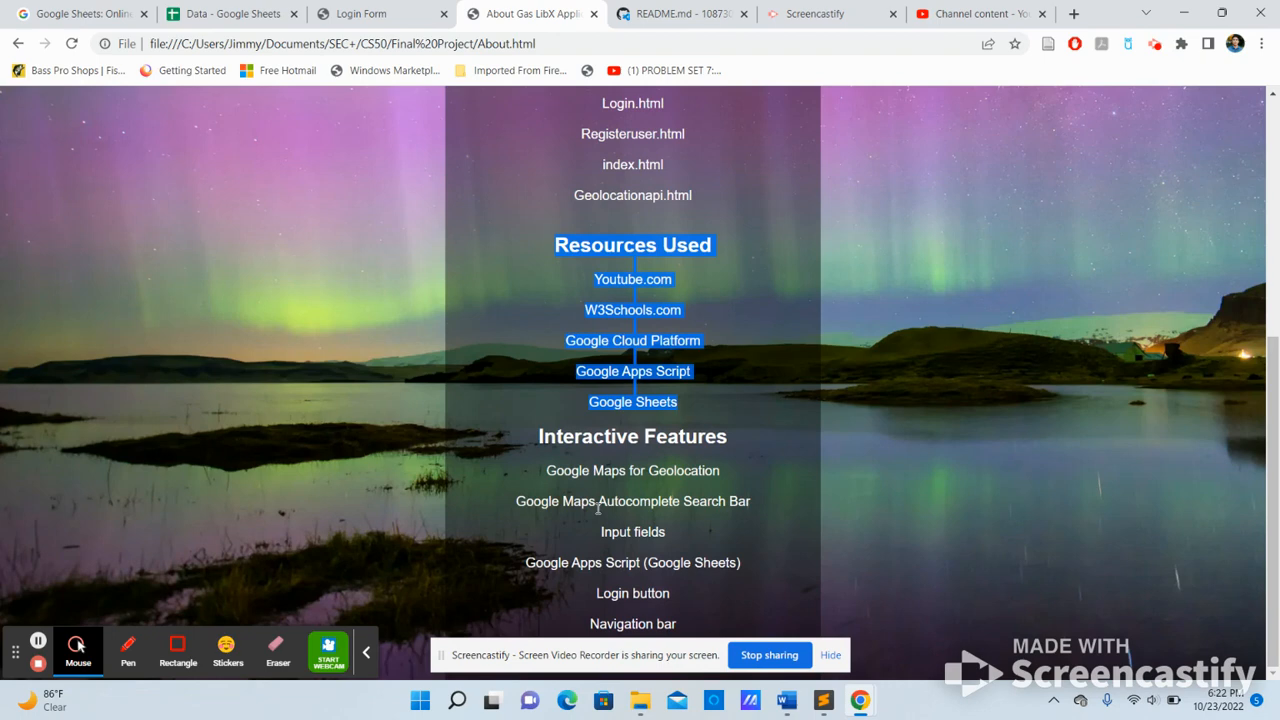
mouse_move(630, 588)
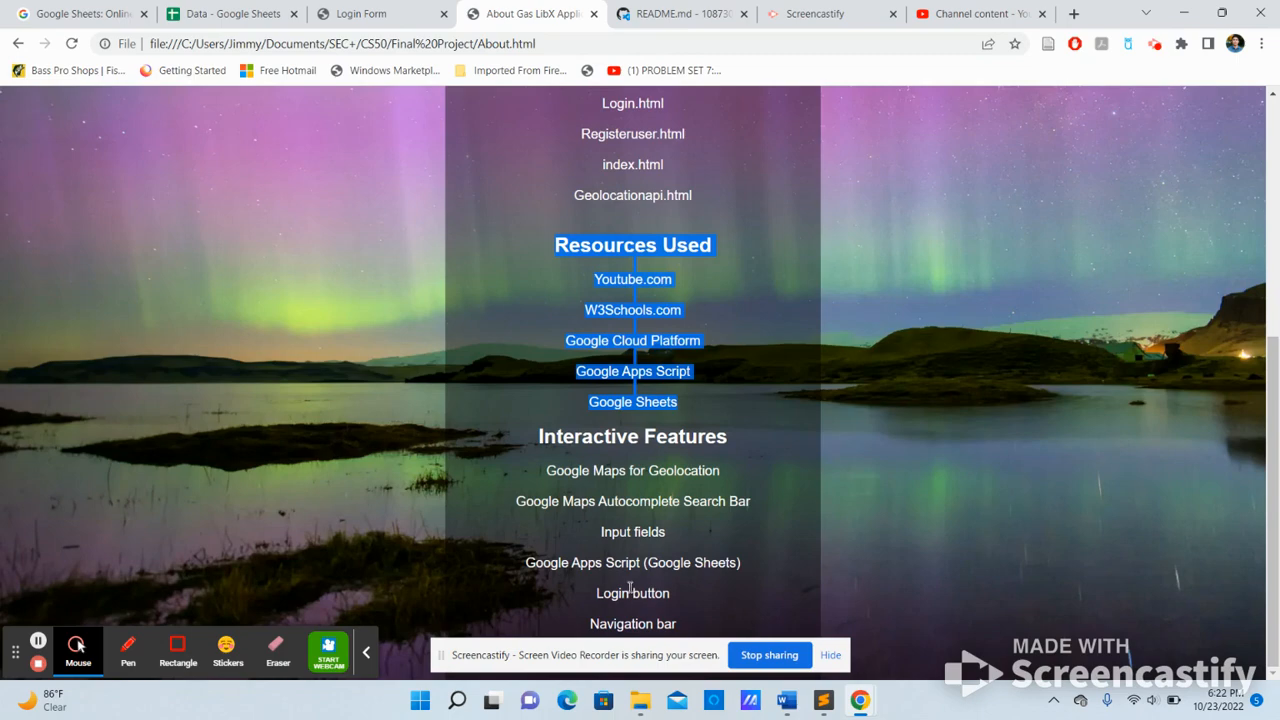
left_click(632, 196)
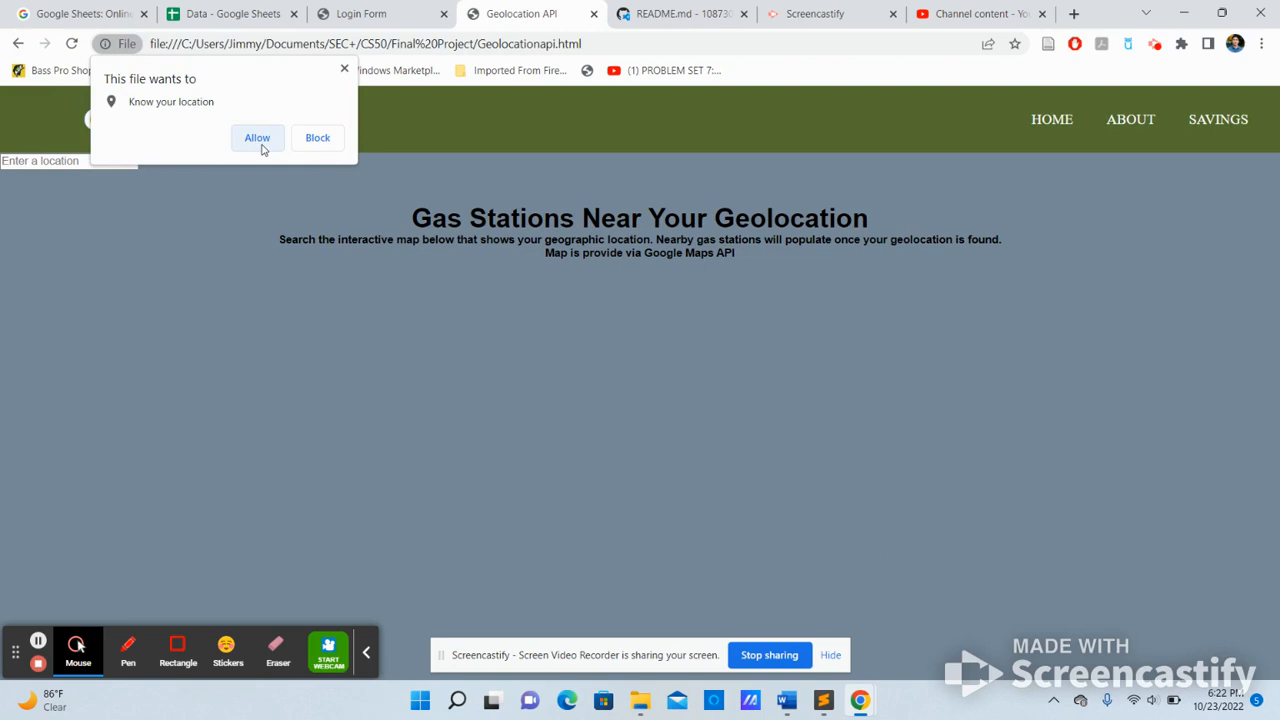
Step: Allow location access, switch the map to Satellite, and search for 'Gas nearby'
left_click(256, 136)
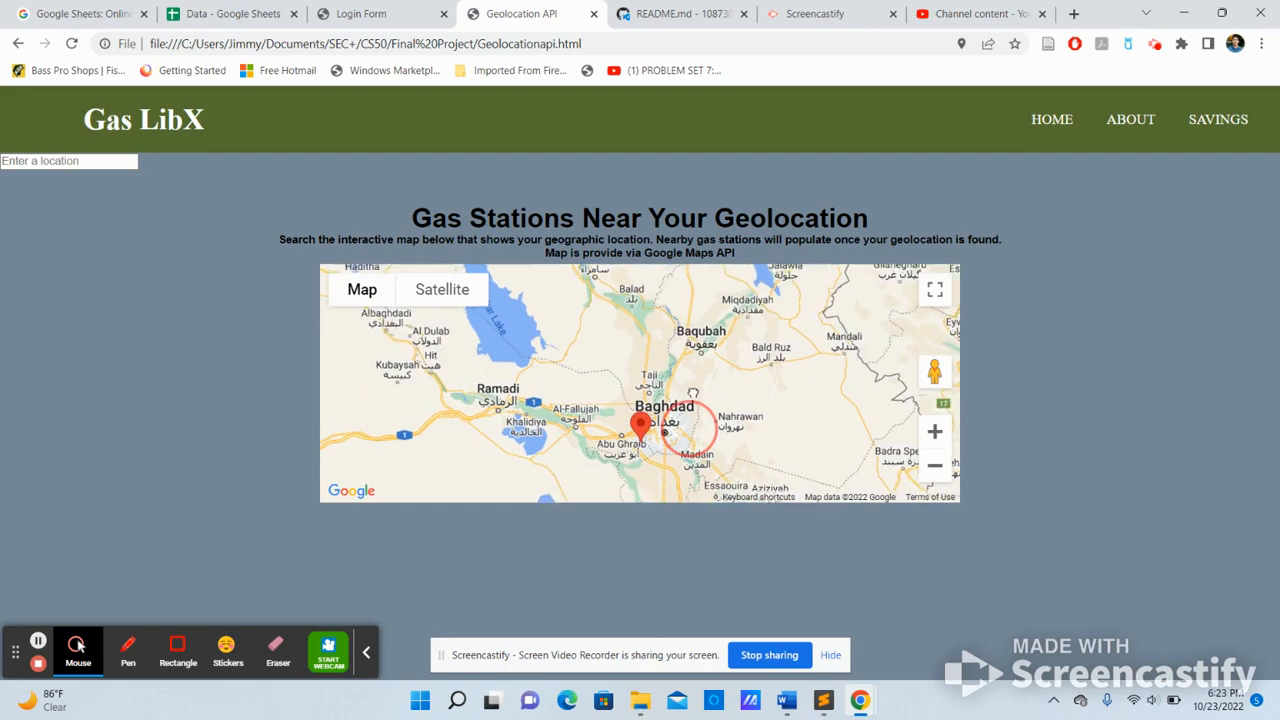
left_click(440, 288)
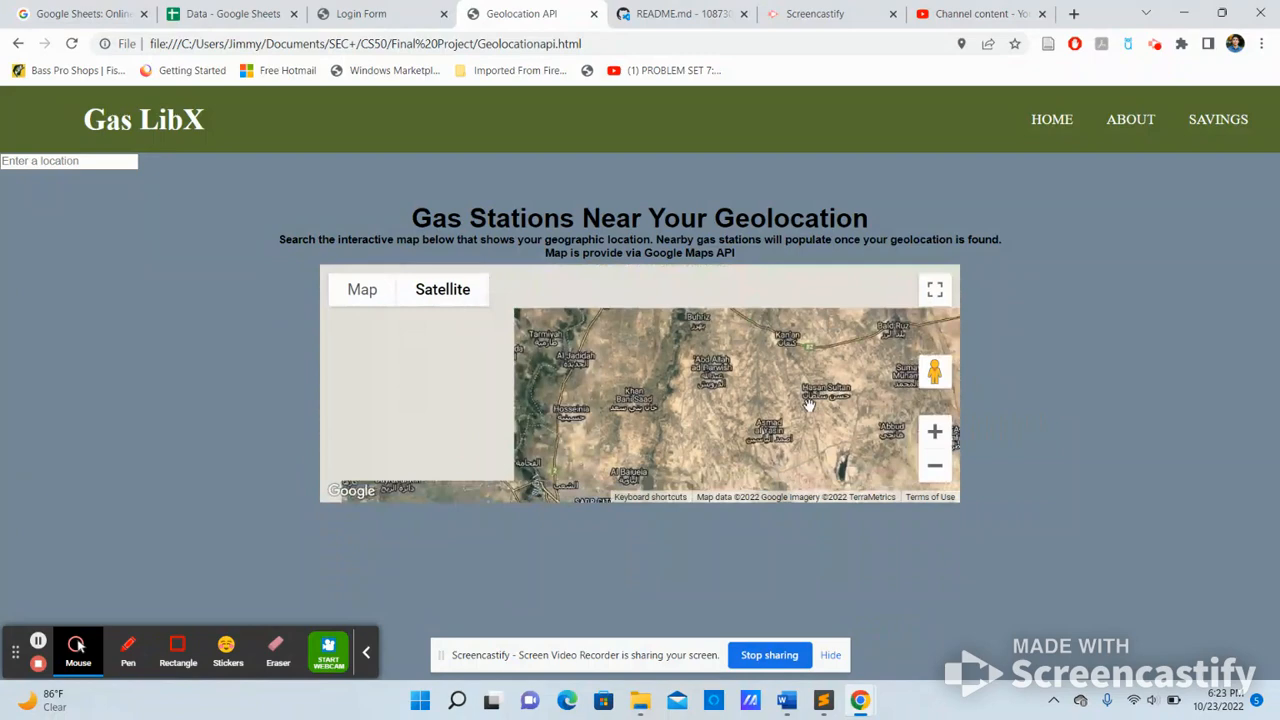
left_click(68, 160)
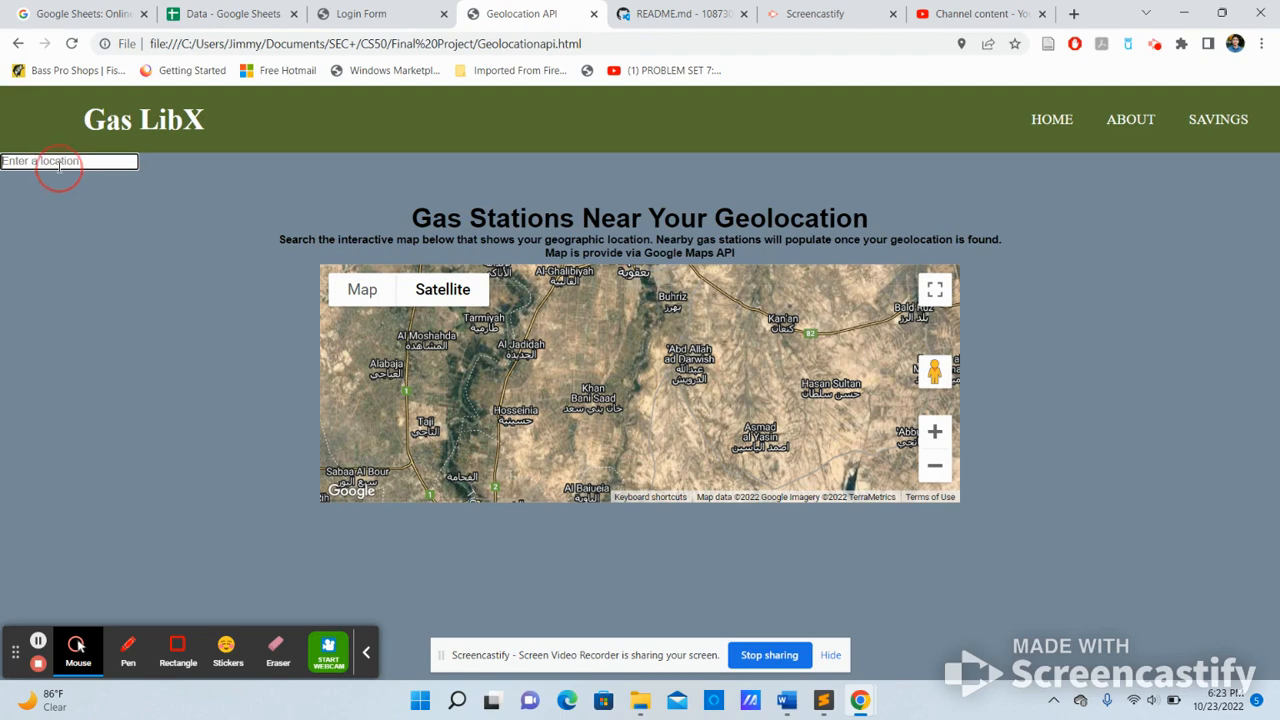
type("Gas nearby")
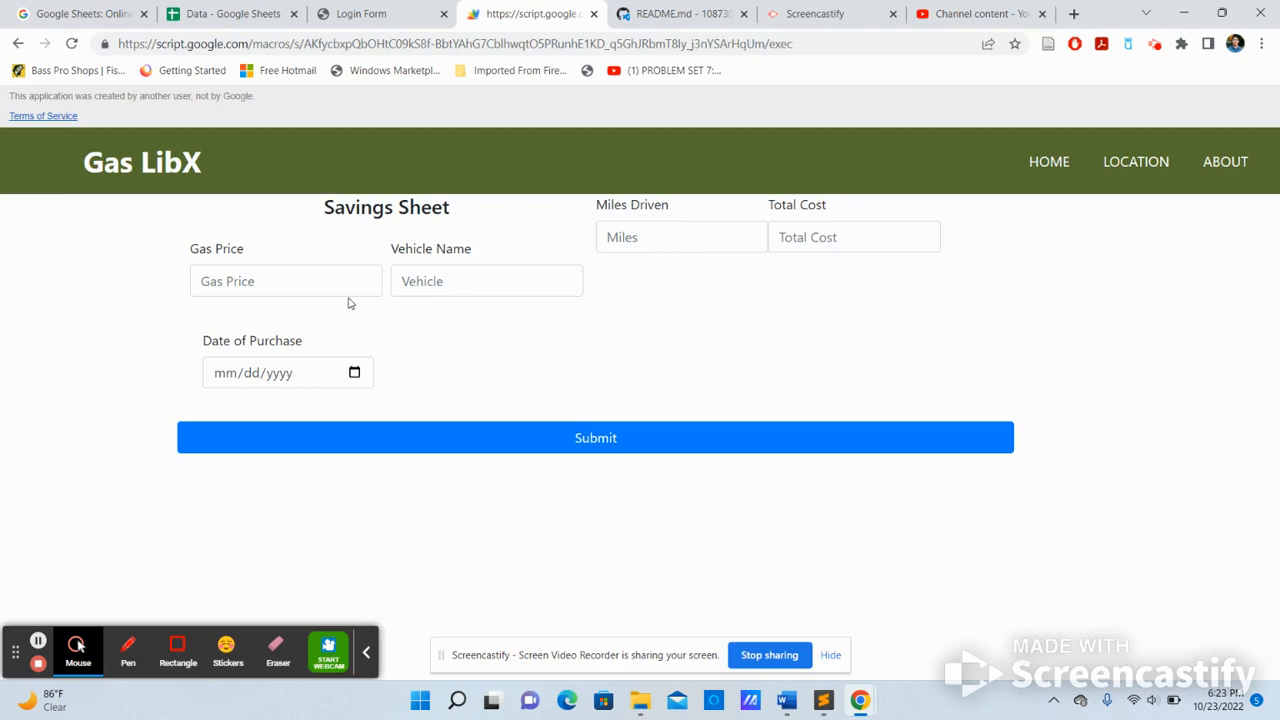
Step: Submit a savings record: gas price 4.00, vehicle Toyota Tacoma, 10 miles, total cost 70
left_click(286, 280)
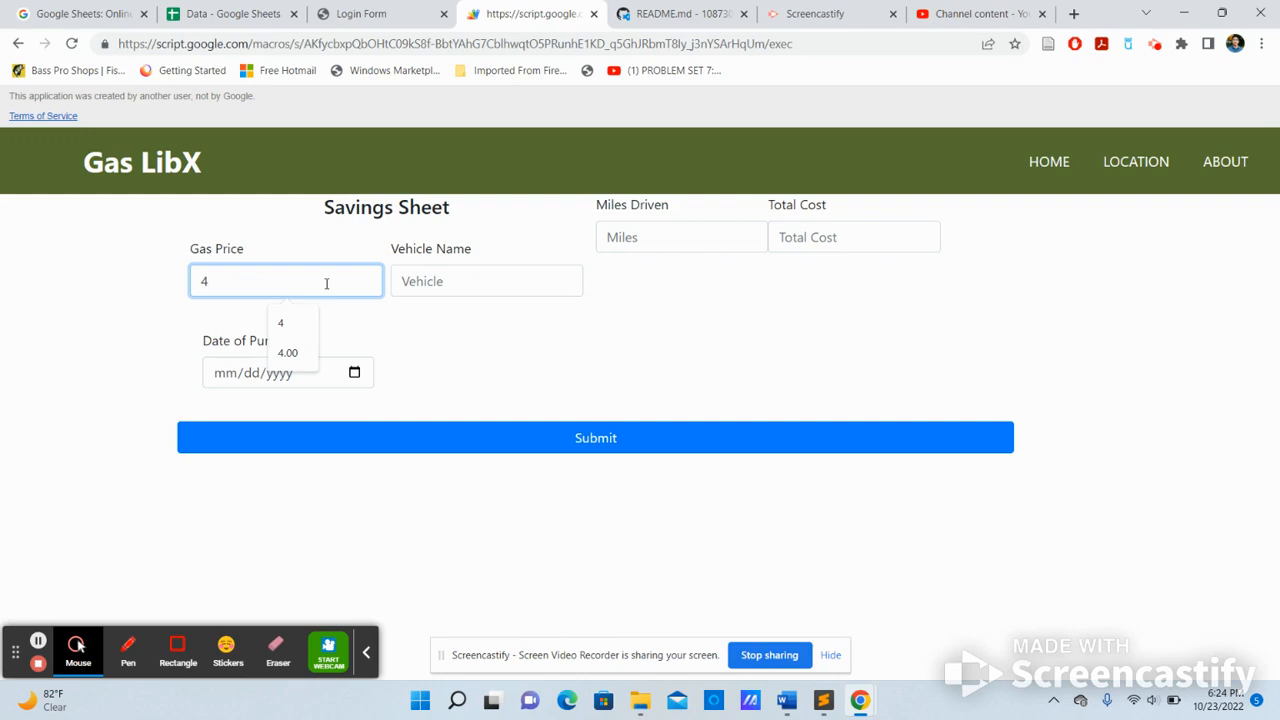
type("Toyota Tacoma")
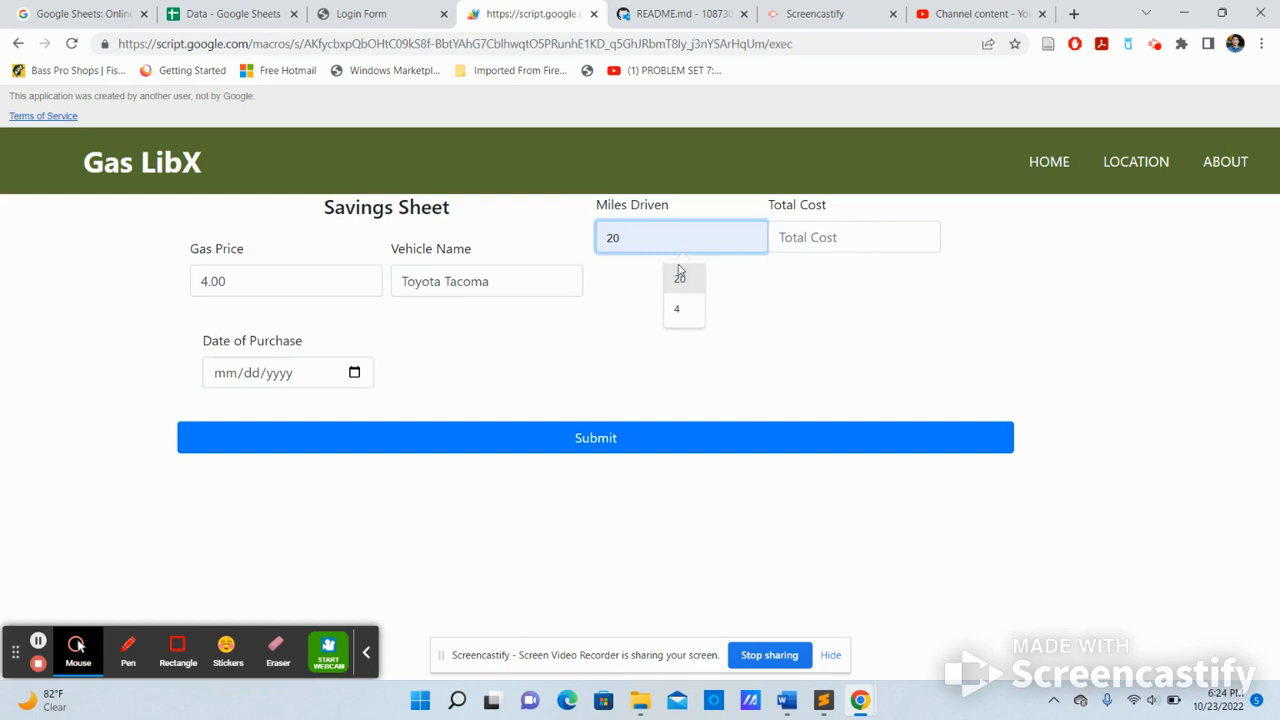
left_click(354, 372)
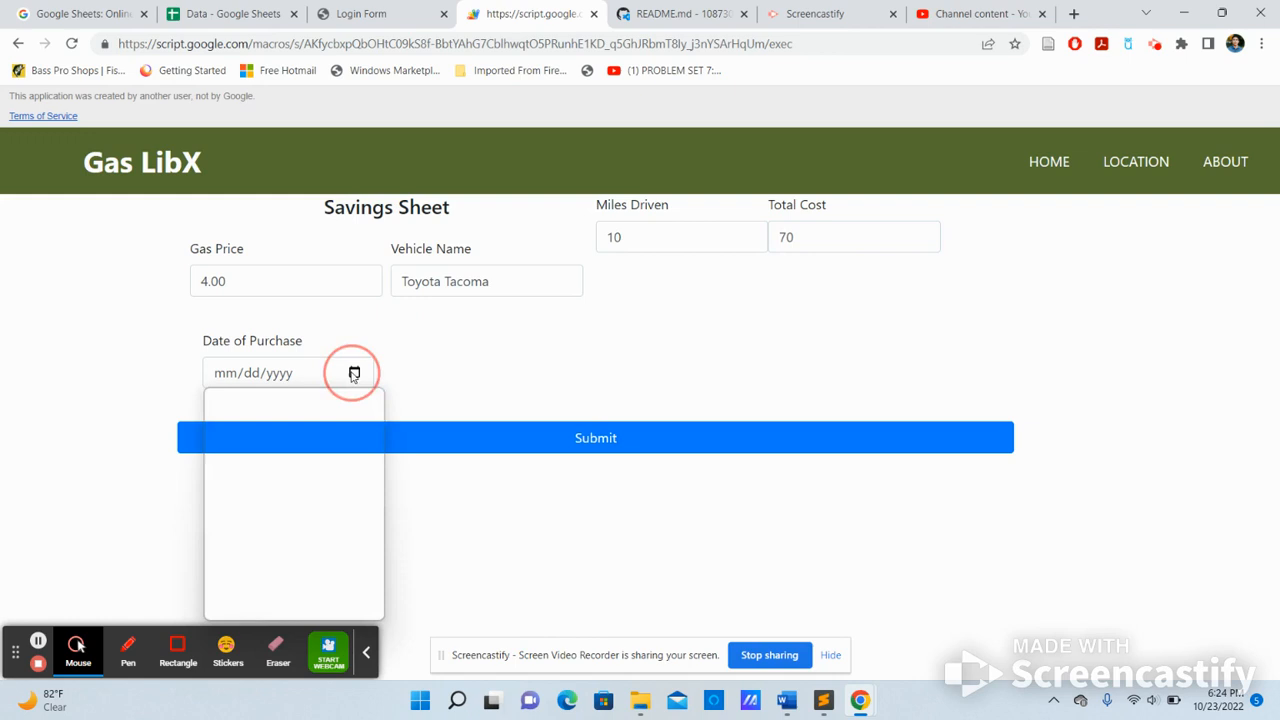
left_click(596, 436)
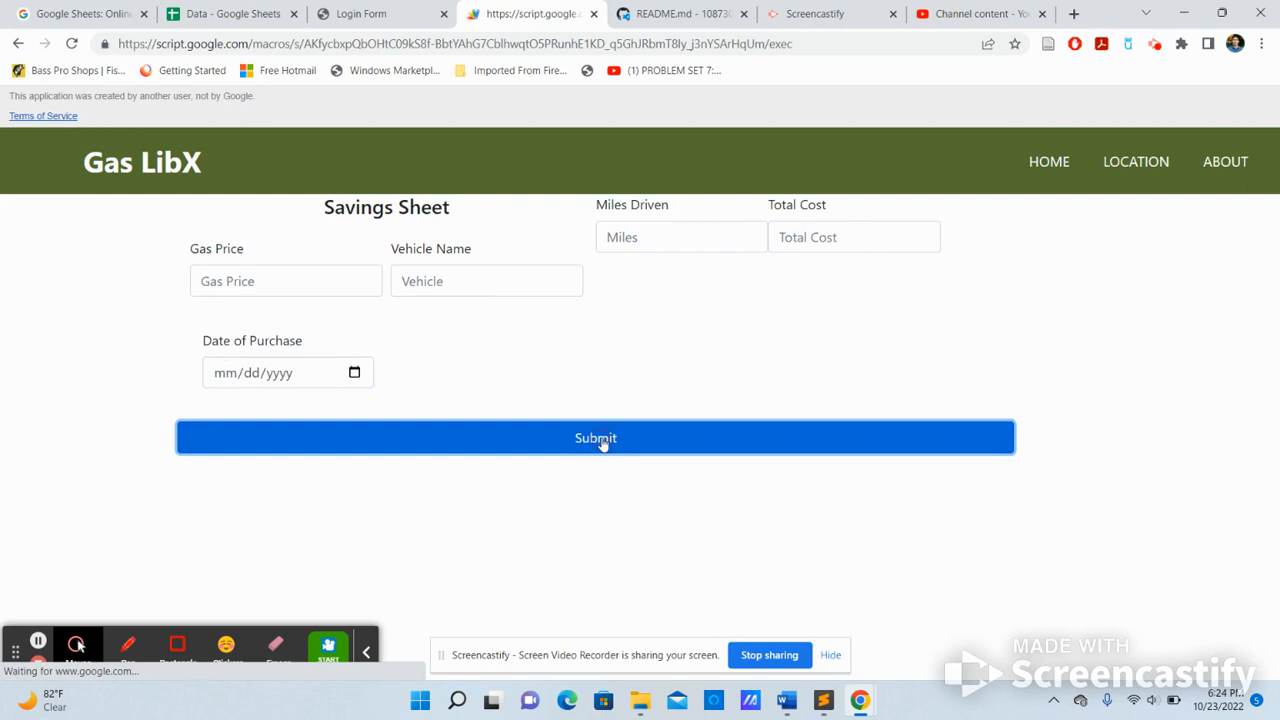